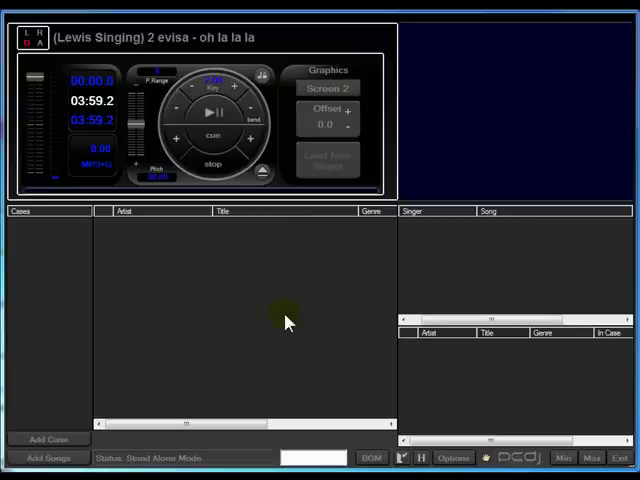
{"action": "mouse_move", "coordinate": [114, 328]}
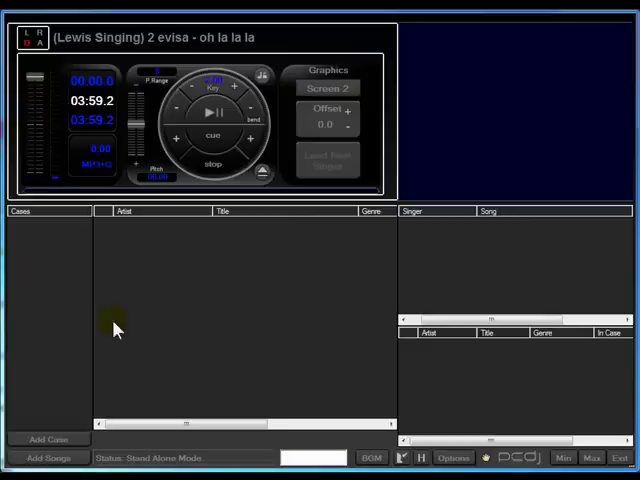
{"action": "mouse_move", "coordinate": [100, 337]}
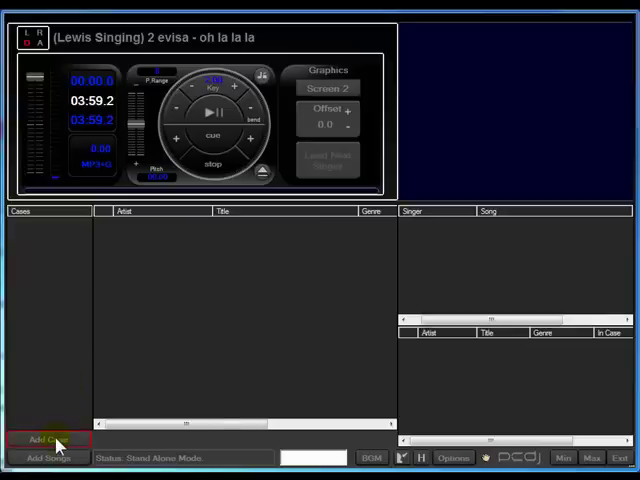
Step: Add a new case named 'Karaoke' to the Cases panel
{"action": "left_click", "coordinate": [47, 440]}
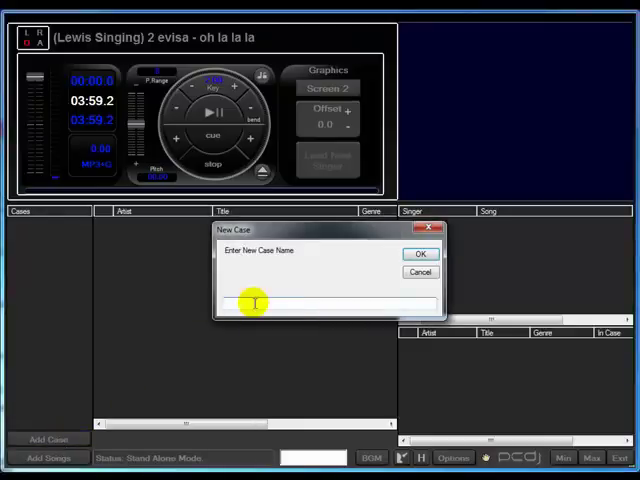
{"action": "type", "text": "Karaoke"}
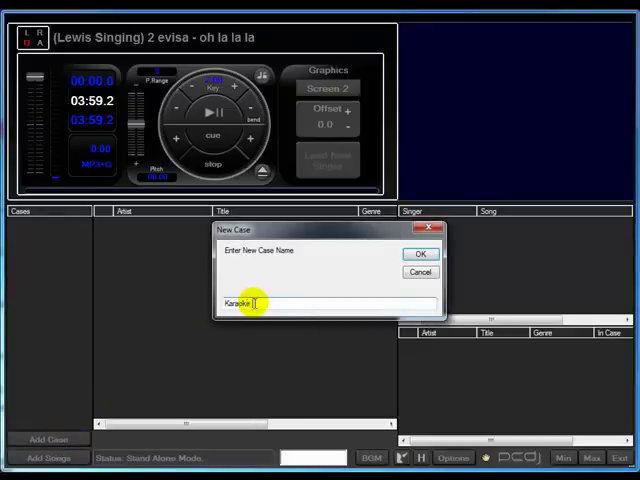
{"action": "left_click", "coordinate": [419, 253]}
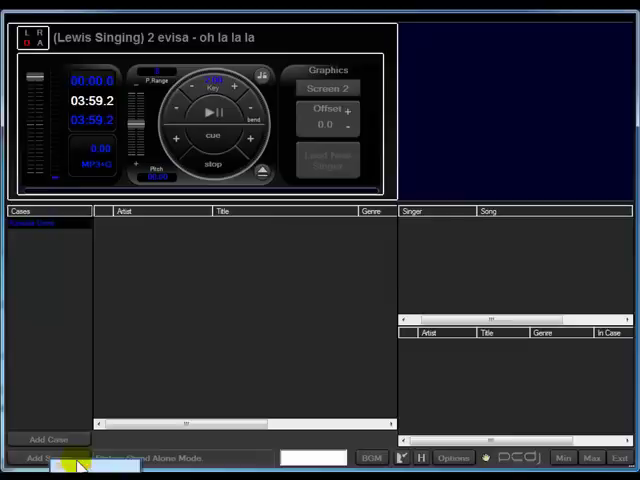
Step: Start adding songs and select the Karaoke folder under My Music
{"action": "left_click", "coordinate": [47, 458]}
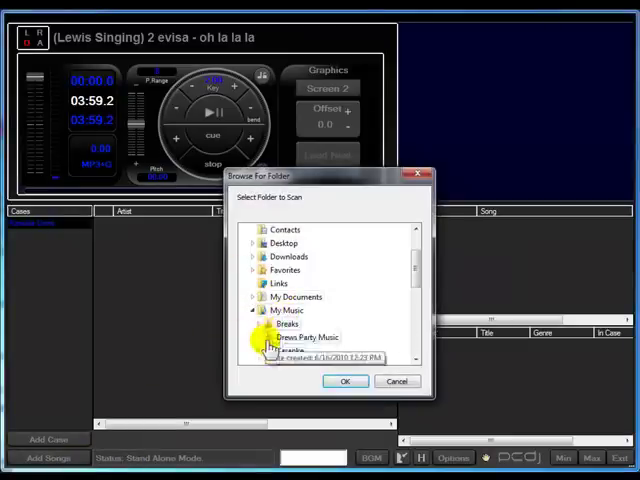
{"action": "left_click", "coordinate": [290, 351]}
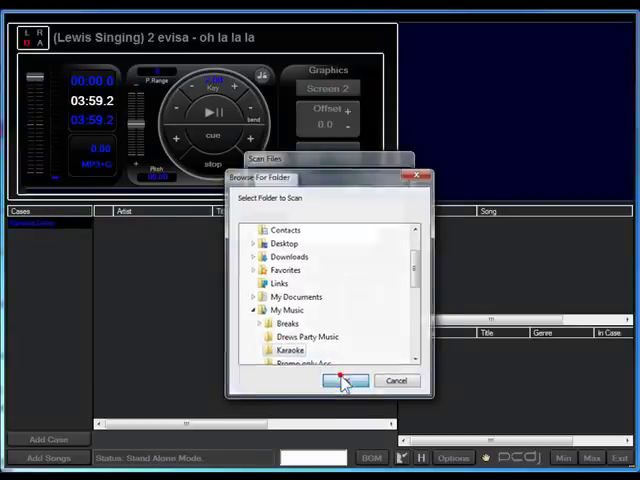
Step: Scan the Karaoke folder for song files and accept the 541 found
{"action": "left_click", "coordinate": [344, 381]}
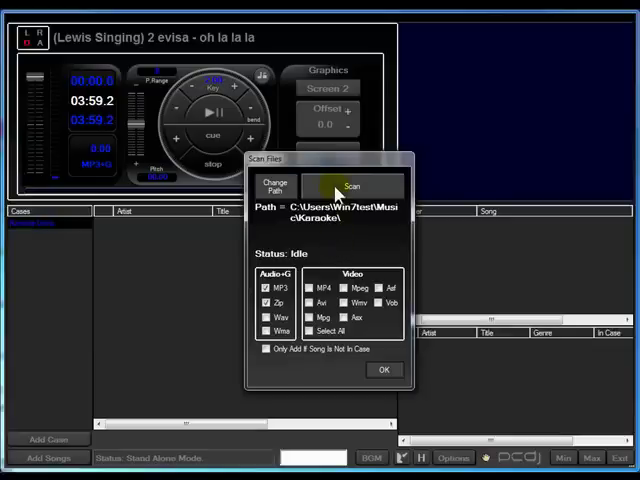
{"action": "left_click", "coordinate": [351, 186]}
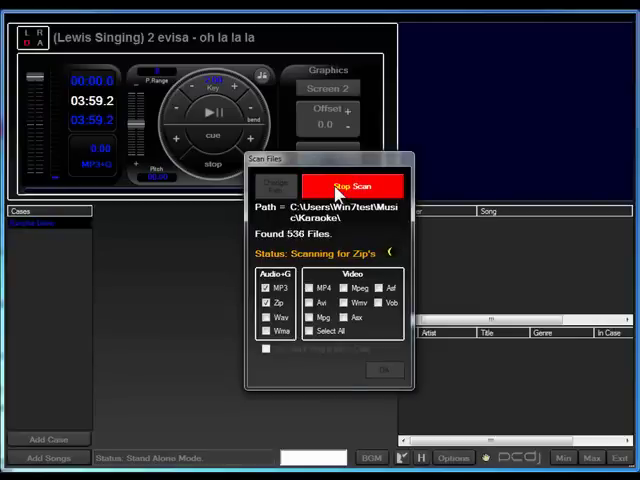
{"action": "left_click", "coordinate": [351, 186]}
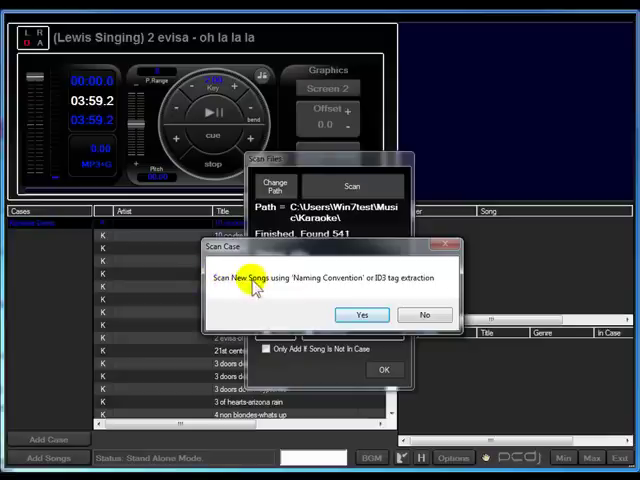
{"action": "mouse_move", "coordinate": [375, 290]}
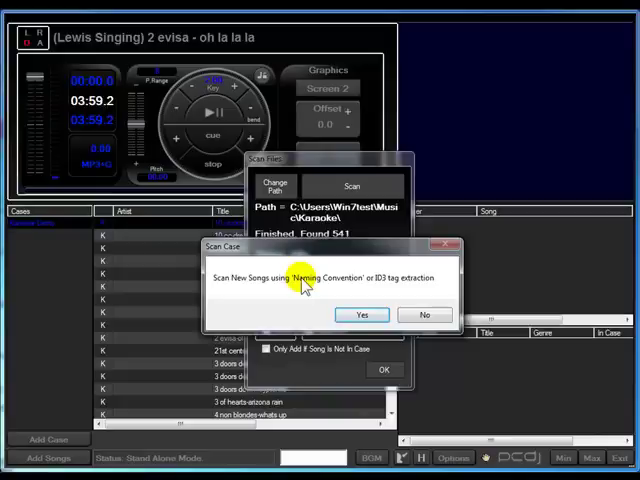
Step: Answer Yes to use Naming Convention extraction instead of ID3 tags
{"action": "left_click", "coordinate": [361, 314]}
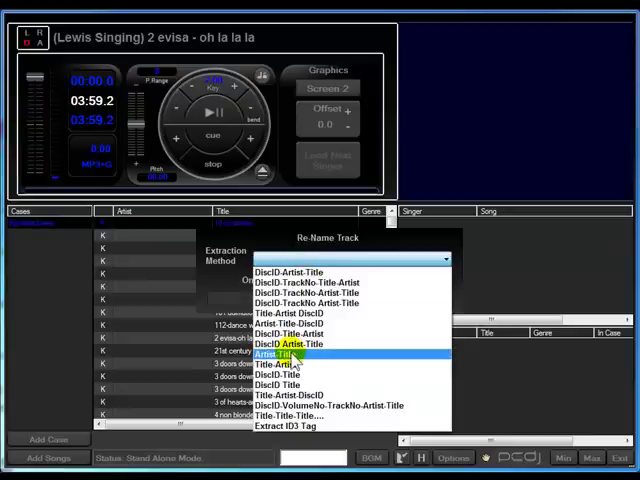
Step: Rename the scanned tracks using the Artist-Title extraction method
{"action": "left_click", "coordinate": [292, 354]}
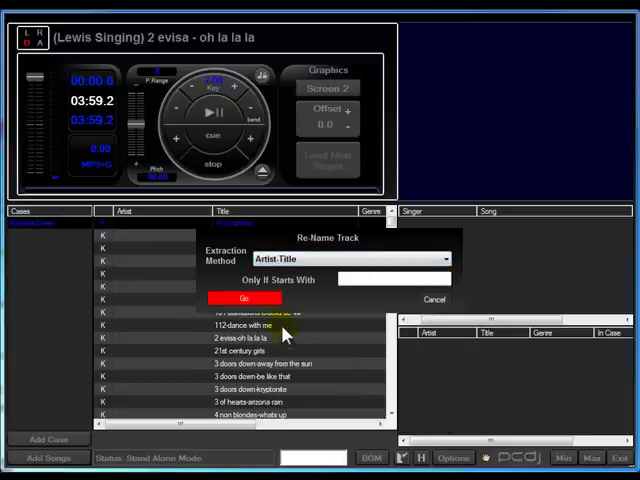
{"action": "left_click", "coordinate": [242, 298]}
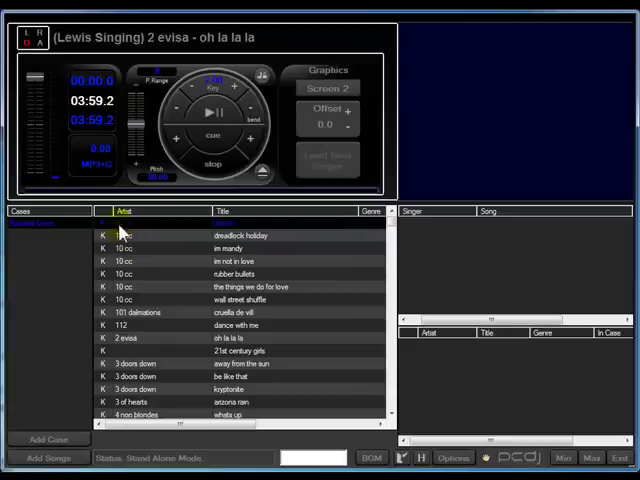
{"action": "left_click", "coordinate": [127, 261]}
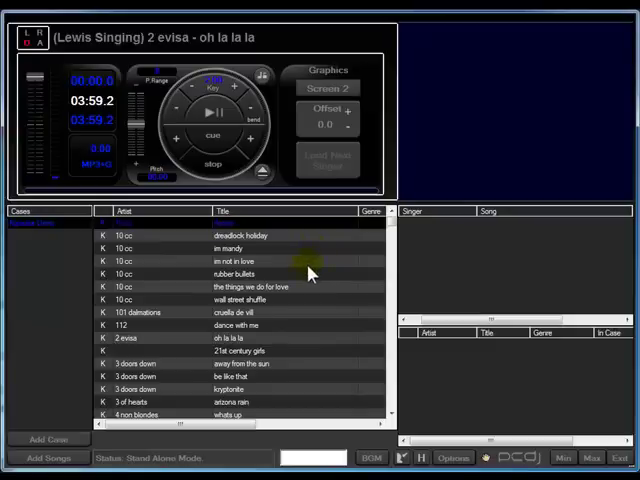
{"action": "mouse_move", "coordinate": [305, 345]}
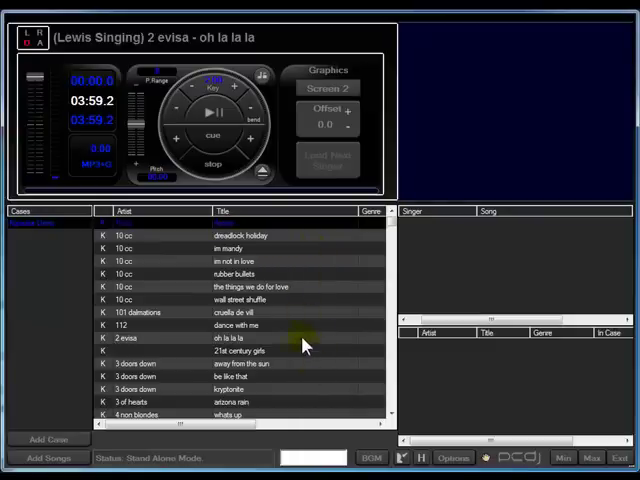
{"action": "mouse_move", "coordinate": [295, 343]}
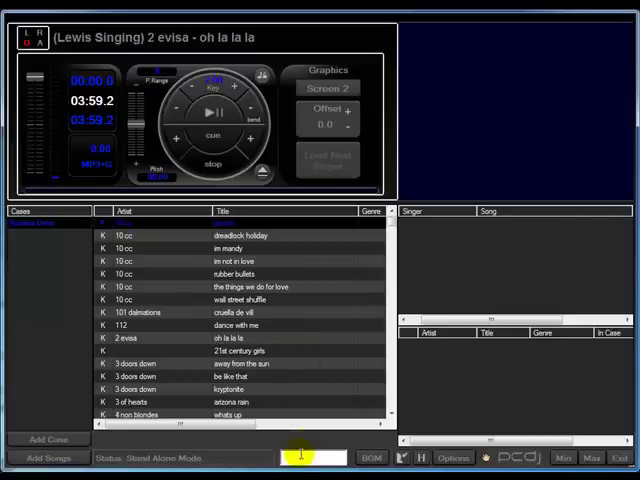
Step: Search the library for 'abba'
{"action": "type", "text": "abba"}
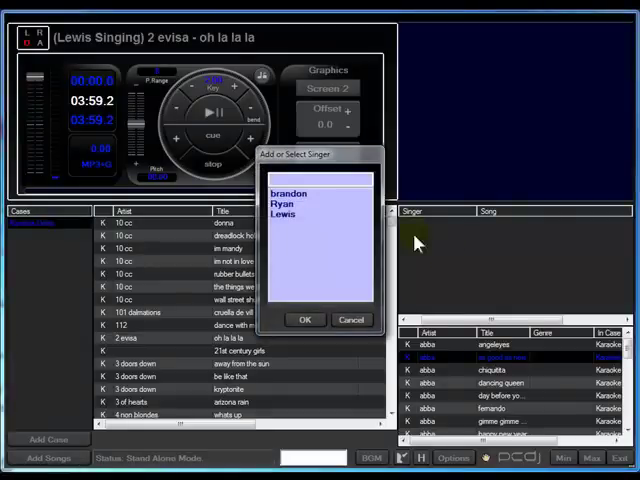
{"action": "mouse_move", "coordinate": [445, 277]}
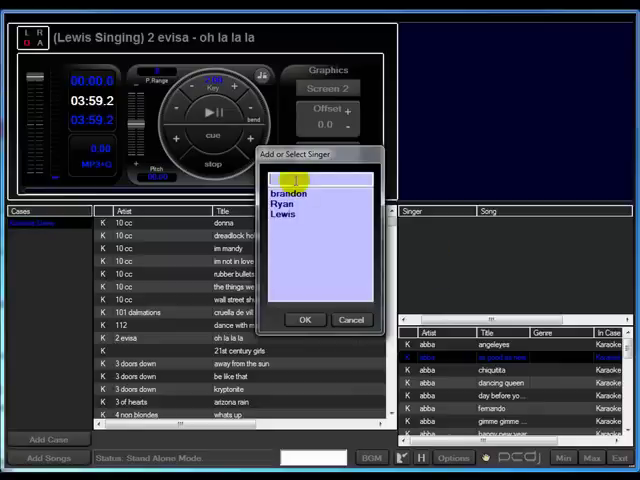
Step: Queue new singer Mike with ABBA's 'as good as new'
{"action": "left_click", "coordinate": [305, 320]}
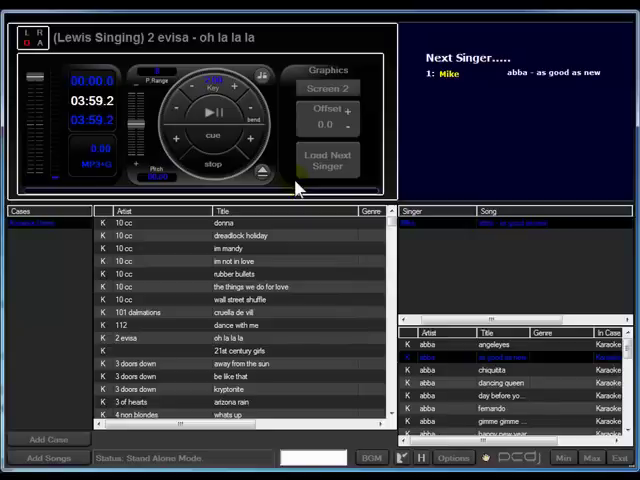
{"action": "mouse_move", "coordinate": [240, 250]}
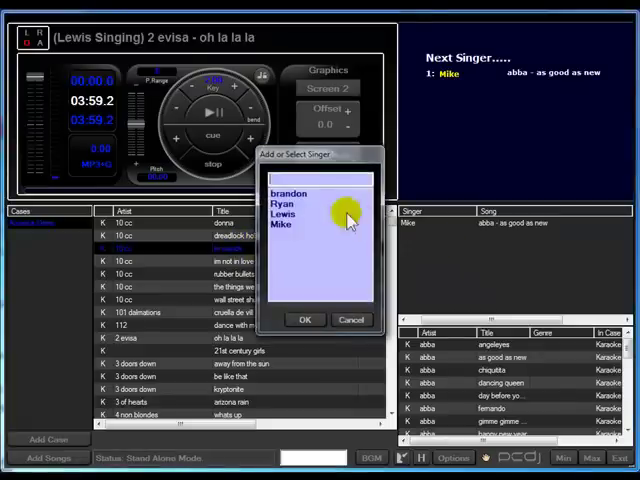
Step: Queue brandon with 10cc's 'im mandy' and Lewis with 'away from the sun'
{"action": "left_click", "coordinate": [289, 192]}
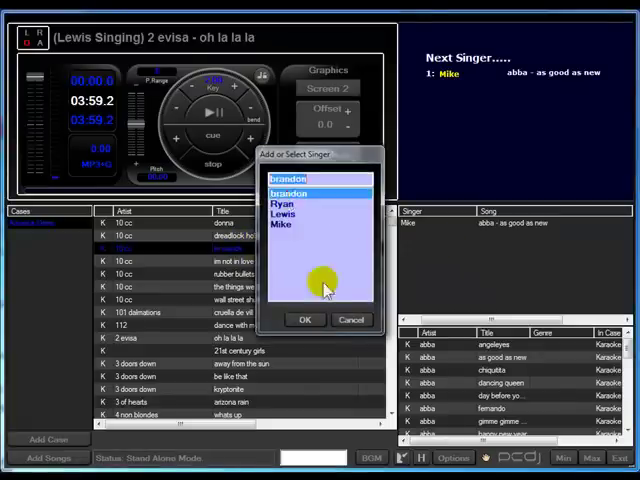
{"action": "left_click", "coordinate": [305, 320]}
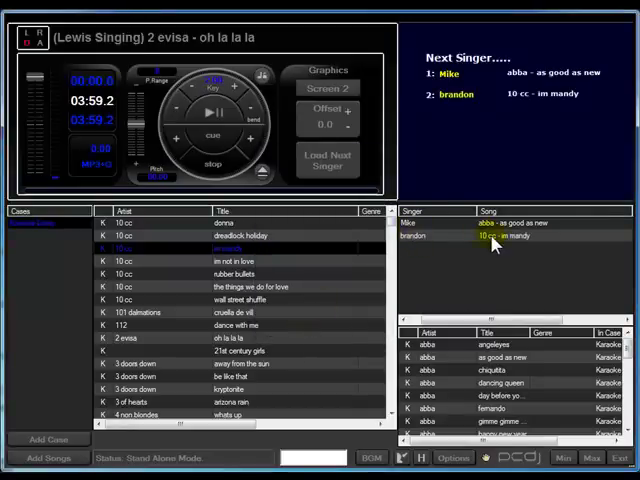
{"action": "mouse_move", "coordinate": [307, 277]}
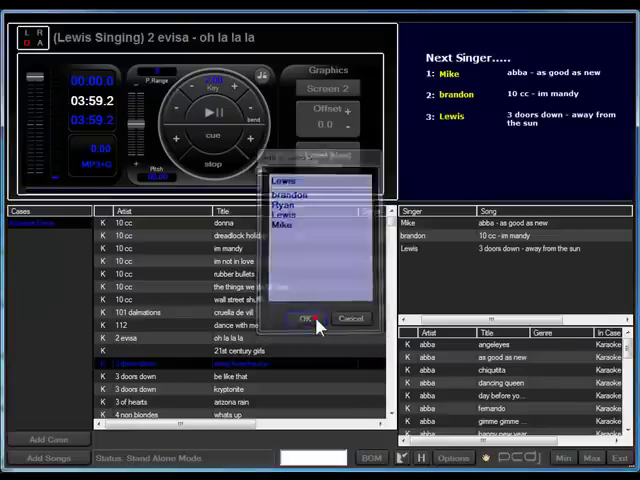
{"action": "left_click", "coordinate": [308, 318]}
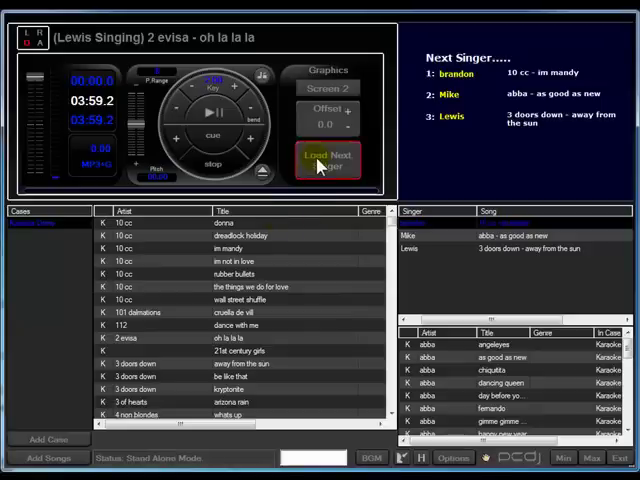
Step: Load Next Singer to put brandon's 'im mandy' in the player
{"action": "left_click", "coordinate": [328, 160]}
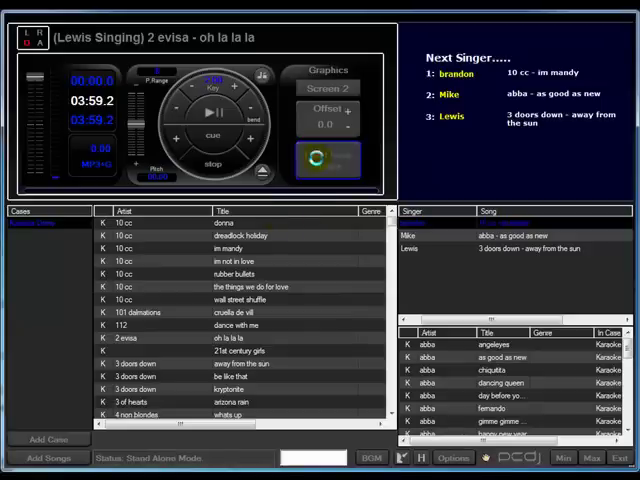
{"action": "left_click", "coordinate": [324, 160]}
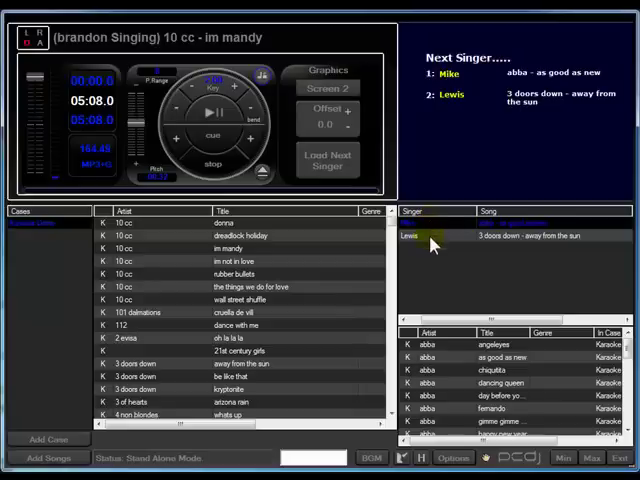
{"action": "right_click", "coordinate": [420, 236]}
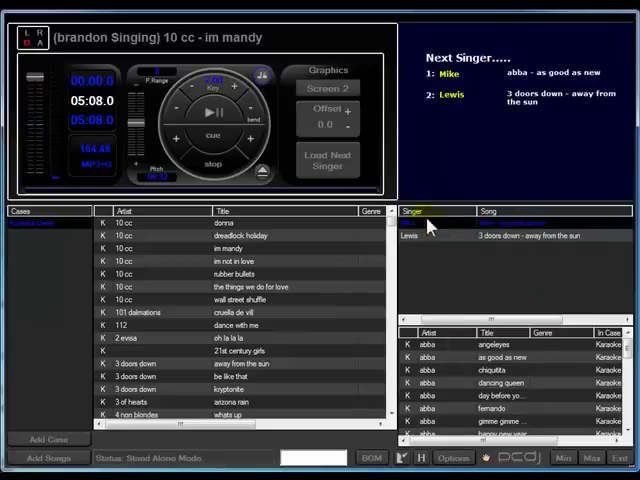
{"action": "left_click", "coordinate": [327, 160]}
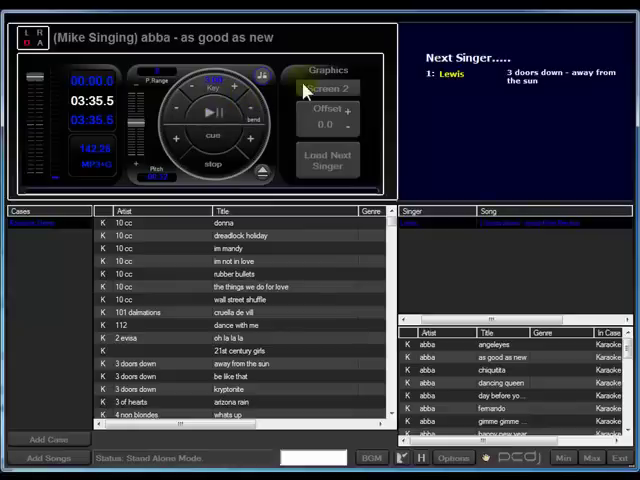
{"action": "mouse_move", "coordinate": [325, 88]}
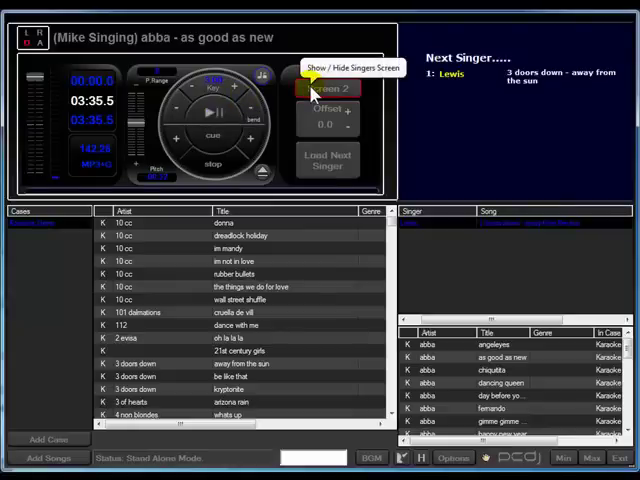